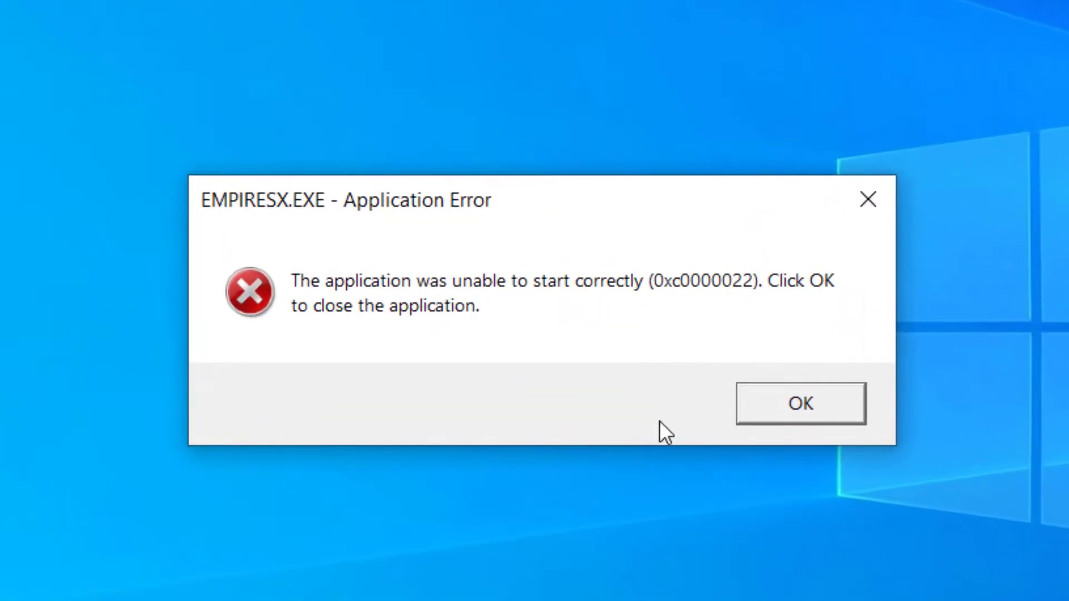
mouse_move(145, 162)
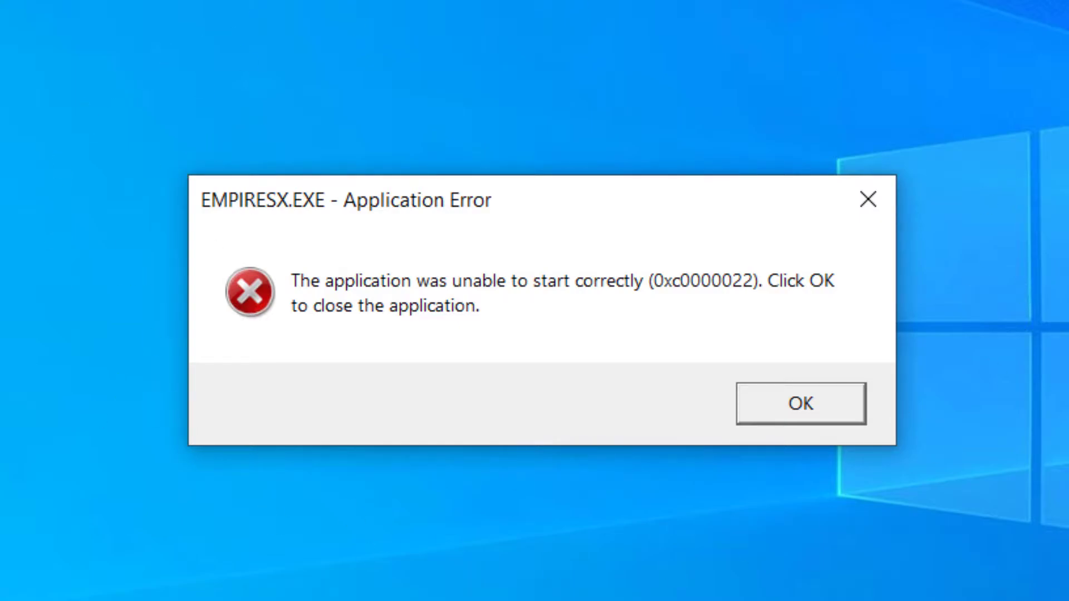
mouse_move(484, 86)
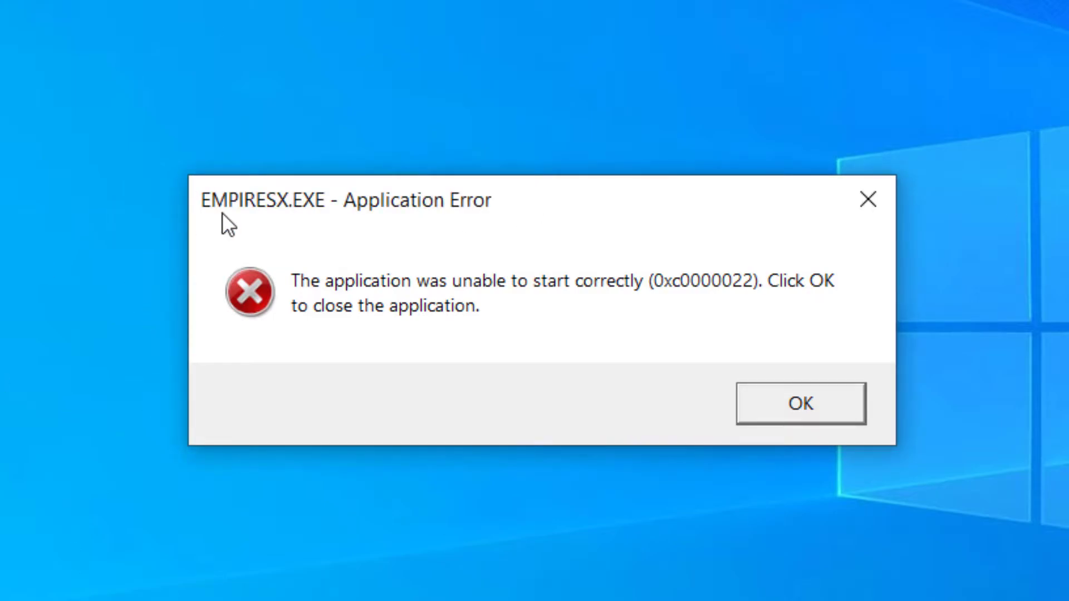
- Dismiss the game's start-up error and search Windows for 'Windows Features'
left_click(800, 402)
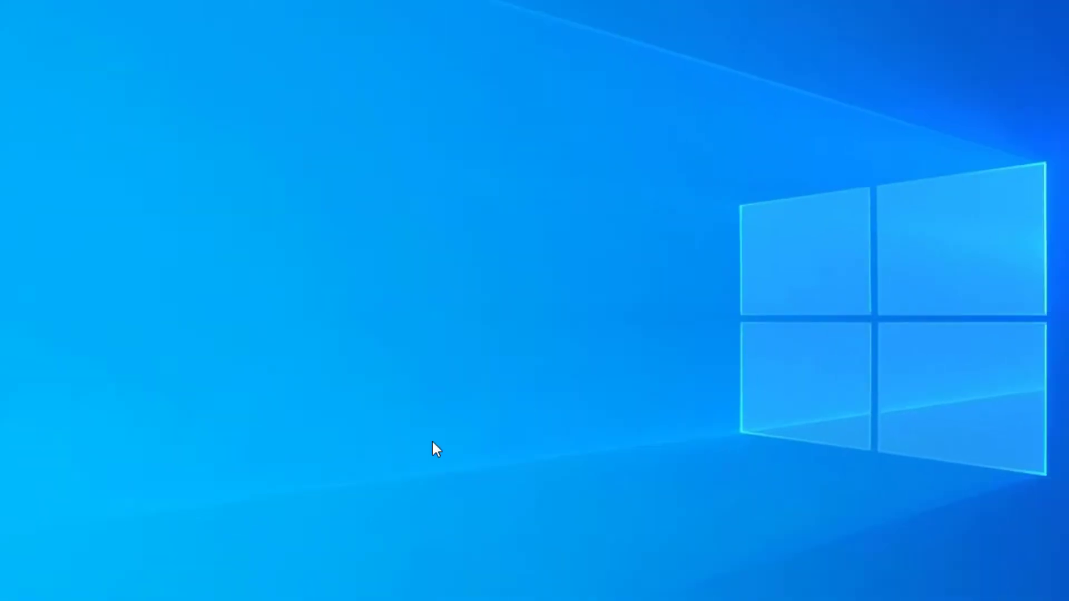
left_click(11, 586)
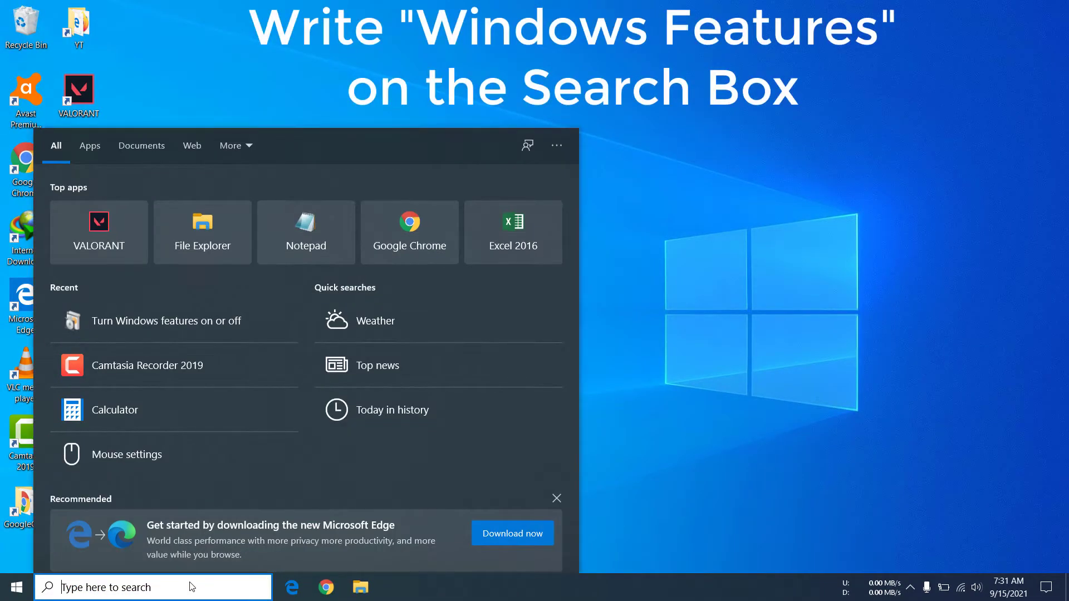
type("Wind")
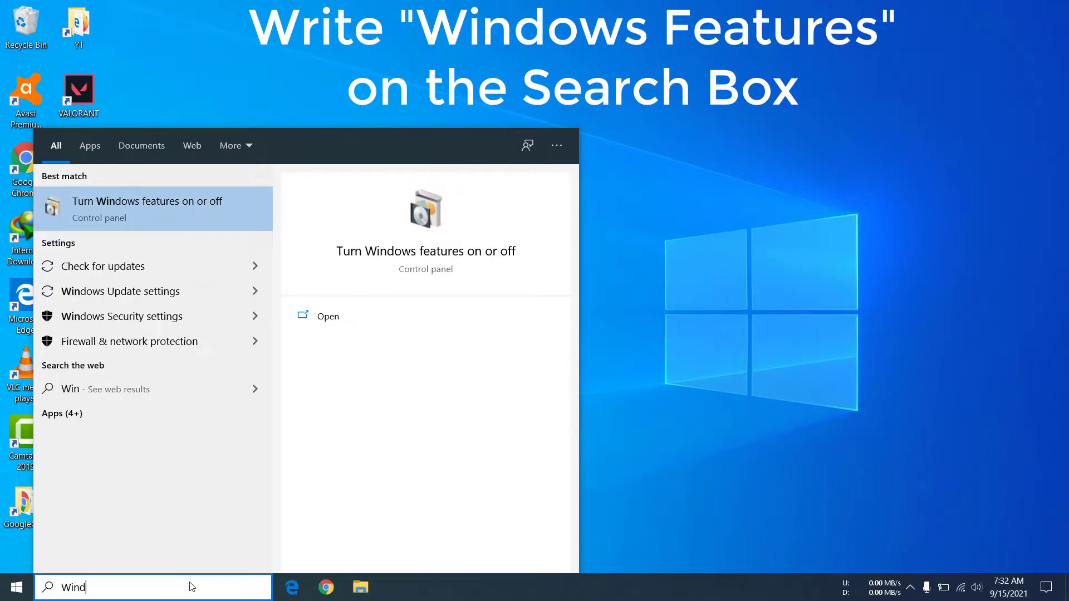
type("ows")
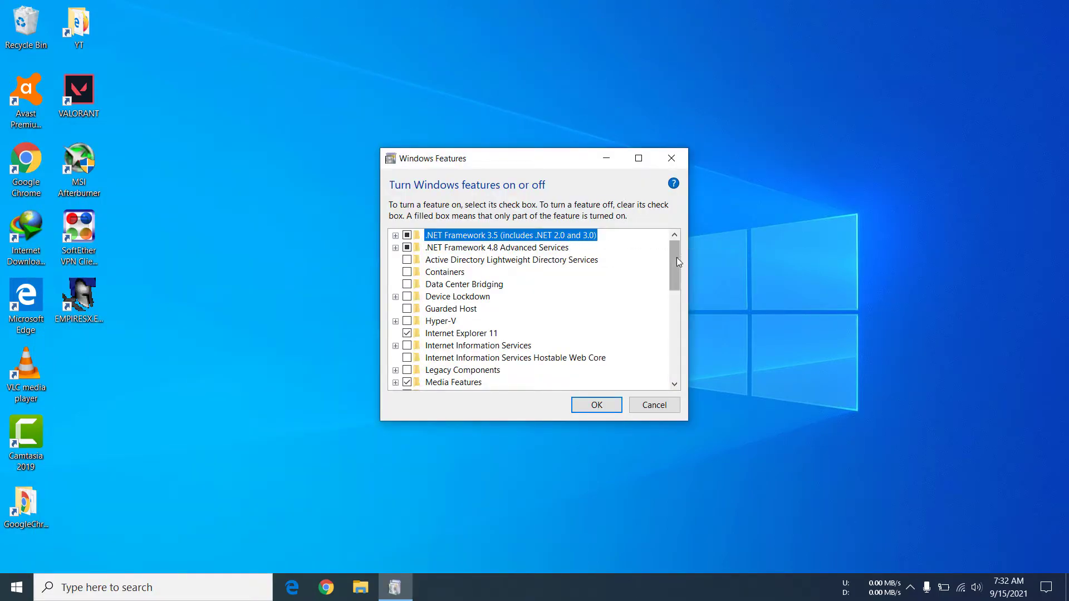
- Enable DirectPlay under Legacy Components and confirm with OK
scroll("down", 3)
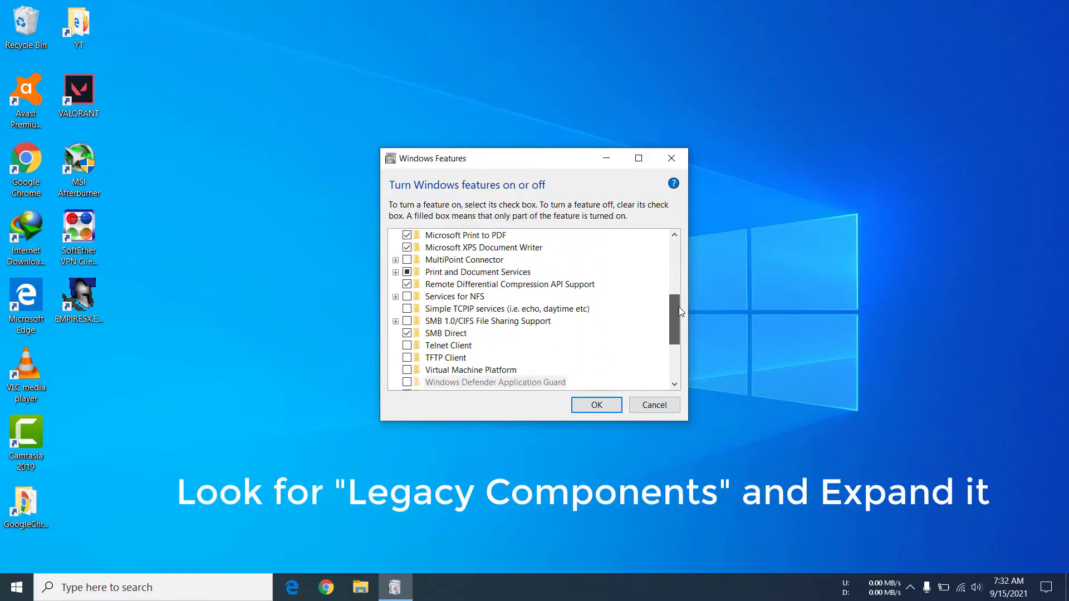
scroll("up", 3)
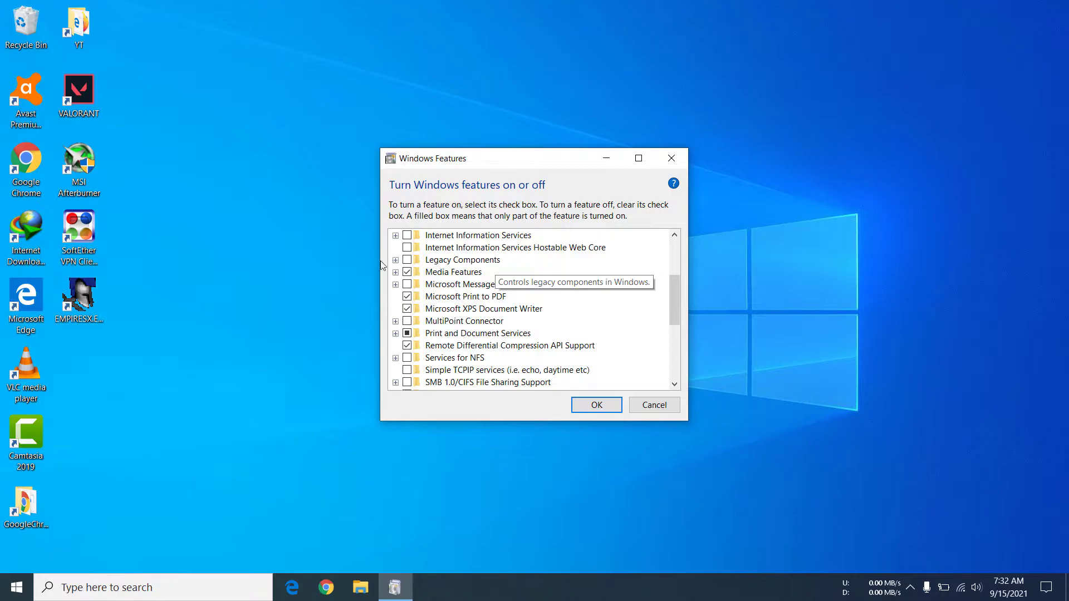
mouse_move(397, 266)
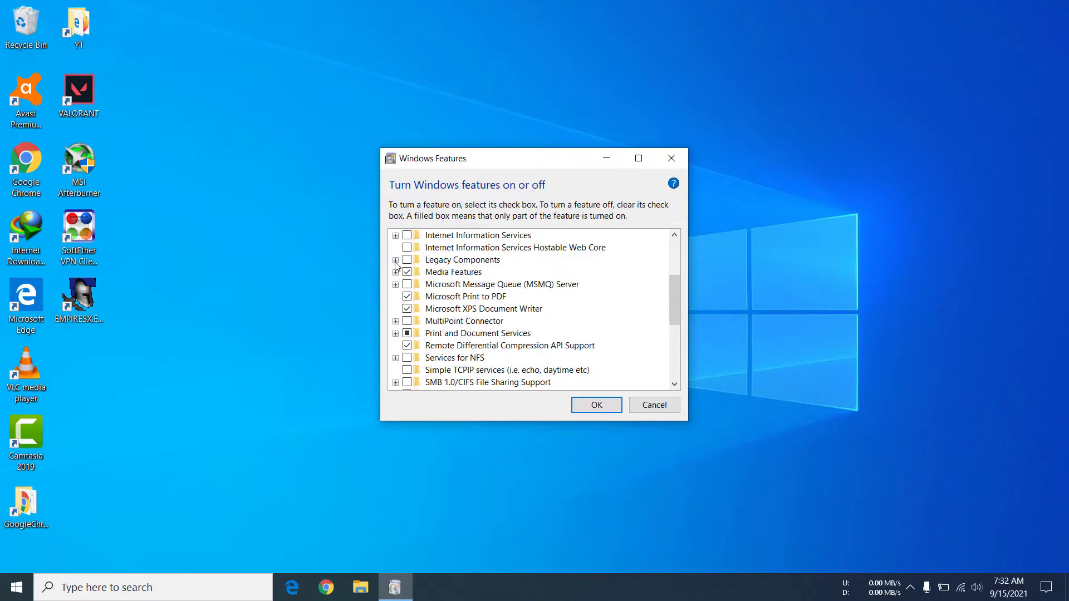
left_click(395, 259)
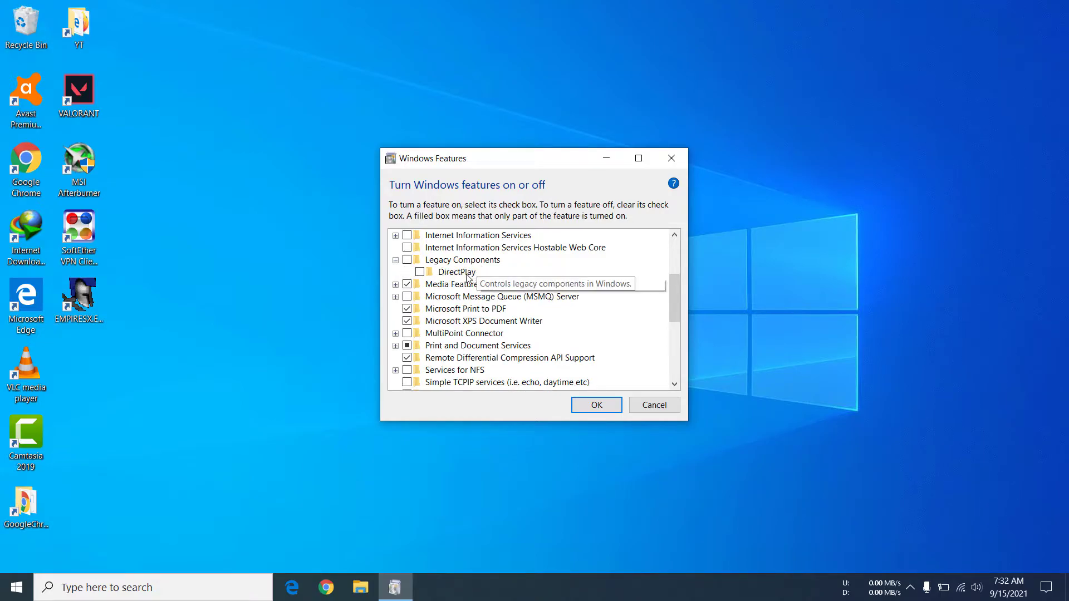
mouse_move(421, 281)
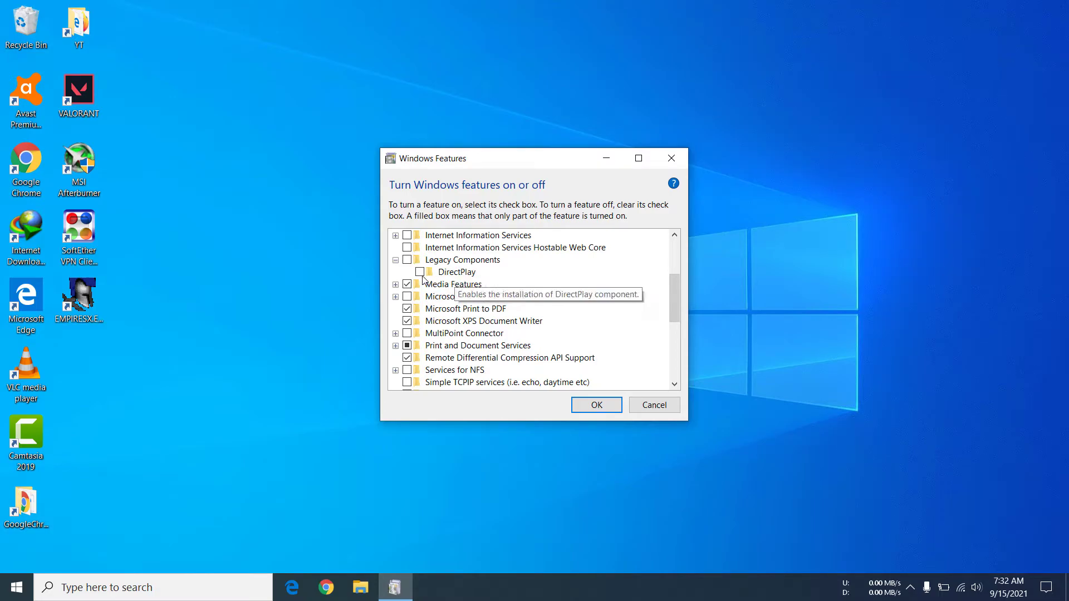
left_click(407, 272)
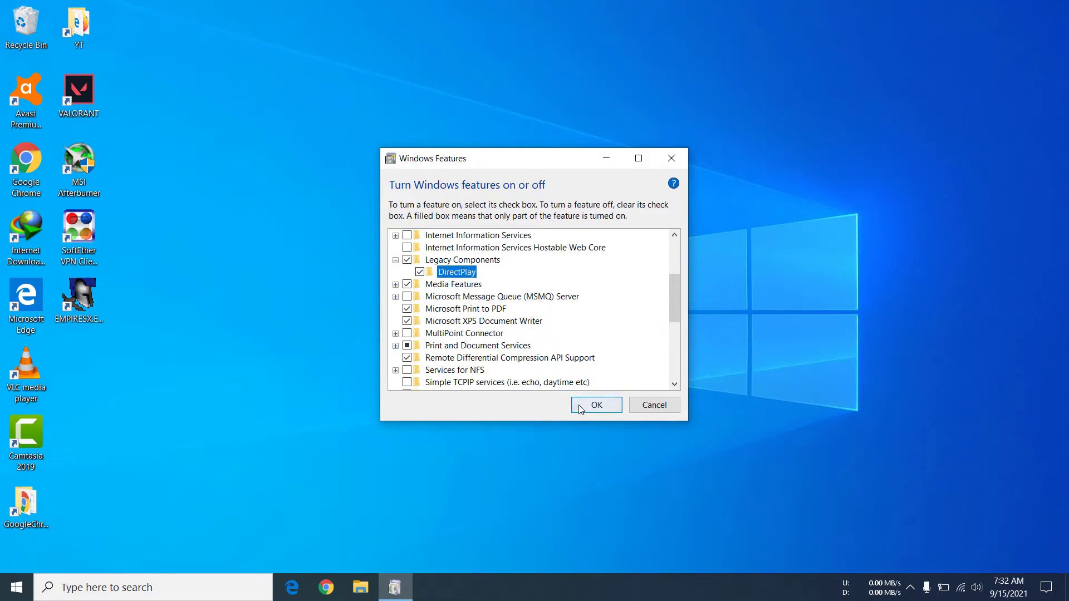
left_click(595, 404)
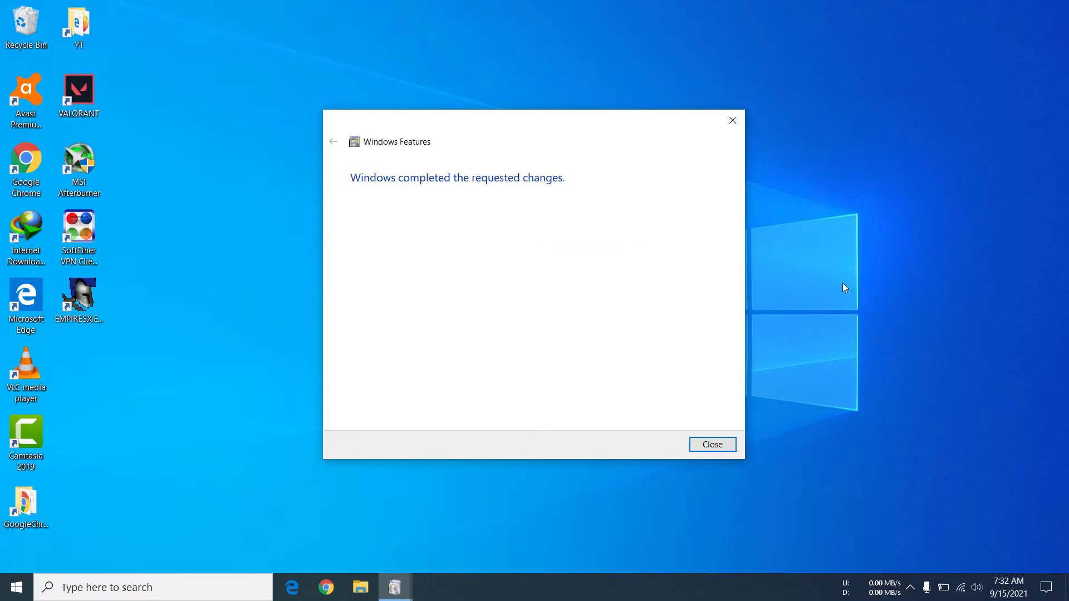
- Close the 'Windows completed the requested changes' notice, returning to the desktop
left_click(711, 444)
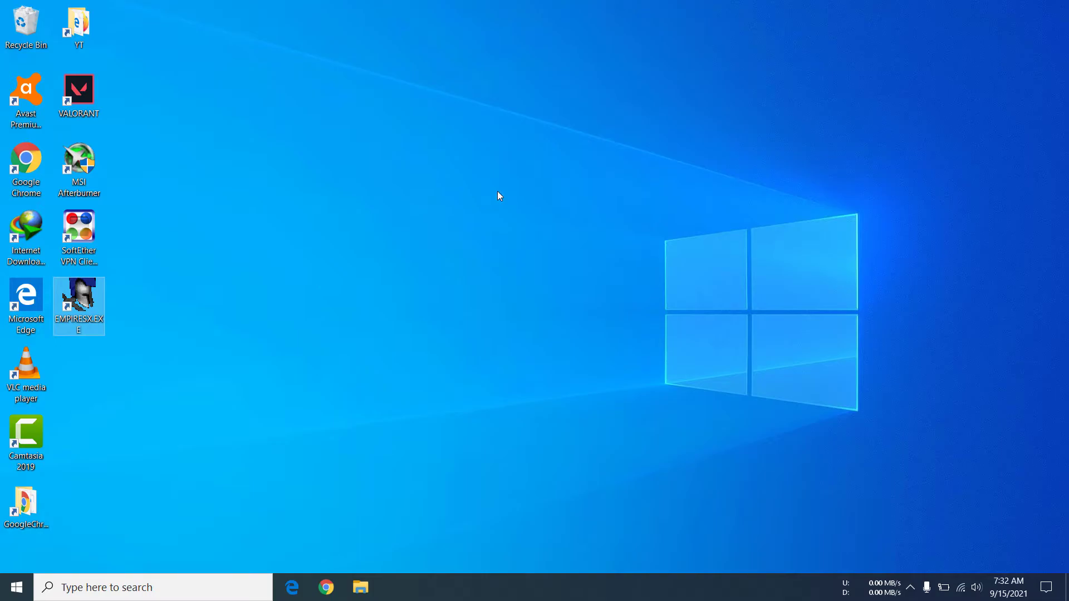
left_click(244, 236)
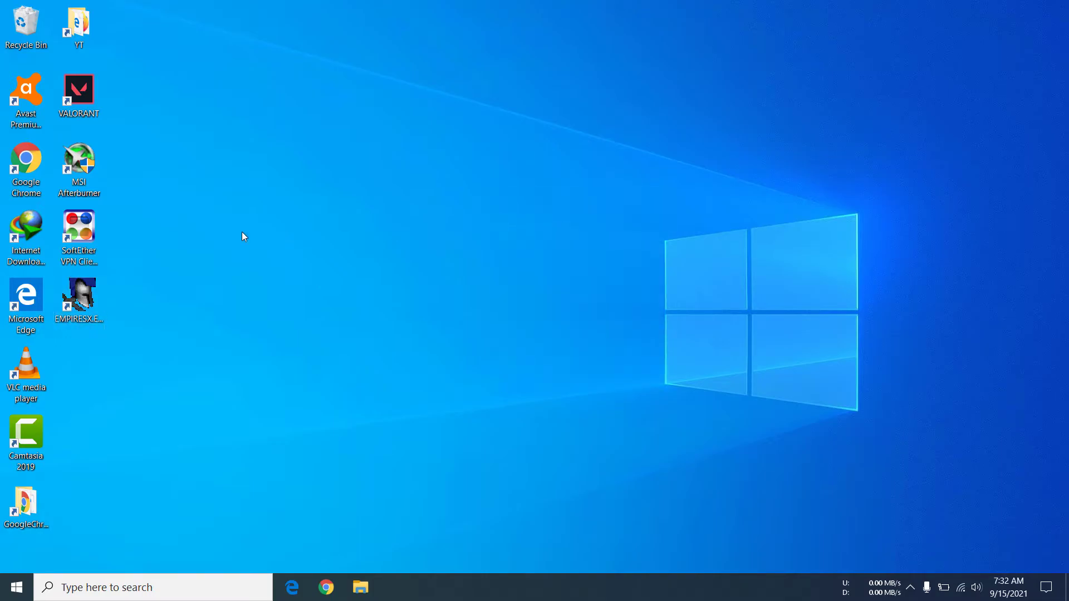
- Launch Age of Empires via EMPIRESX.EXE and enter Single Player with the current profile
double_click(78, 298)
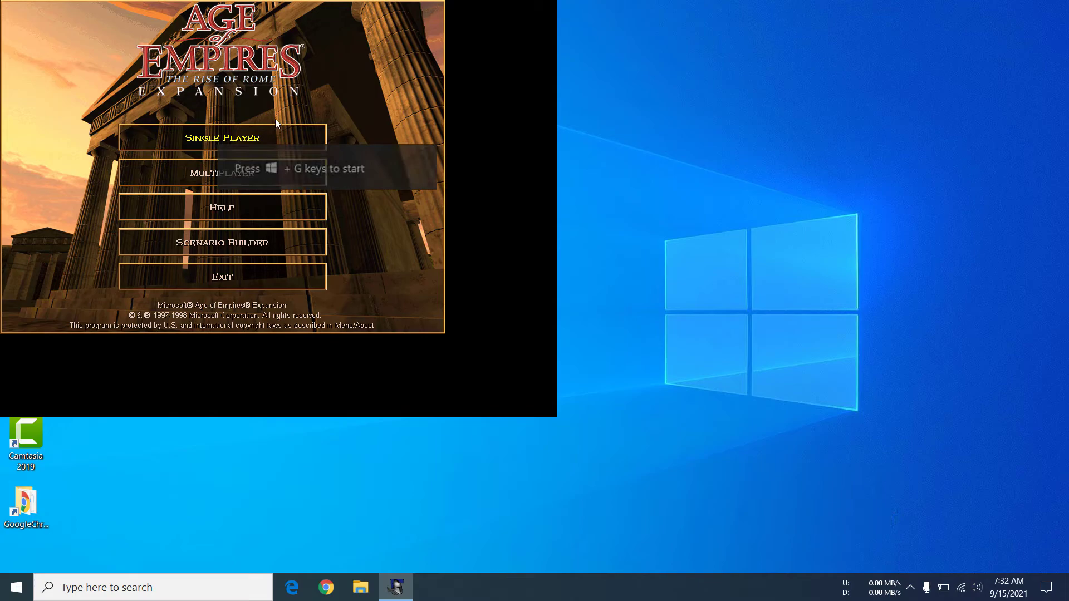
left_click(221, 137)
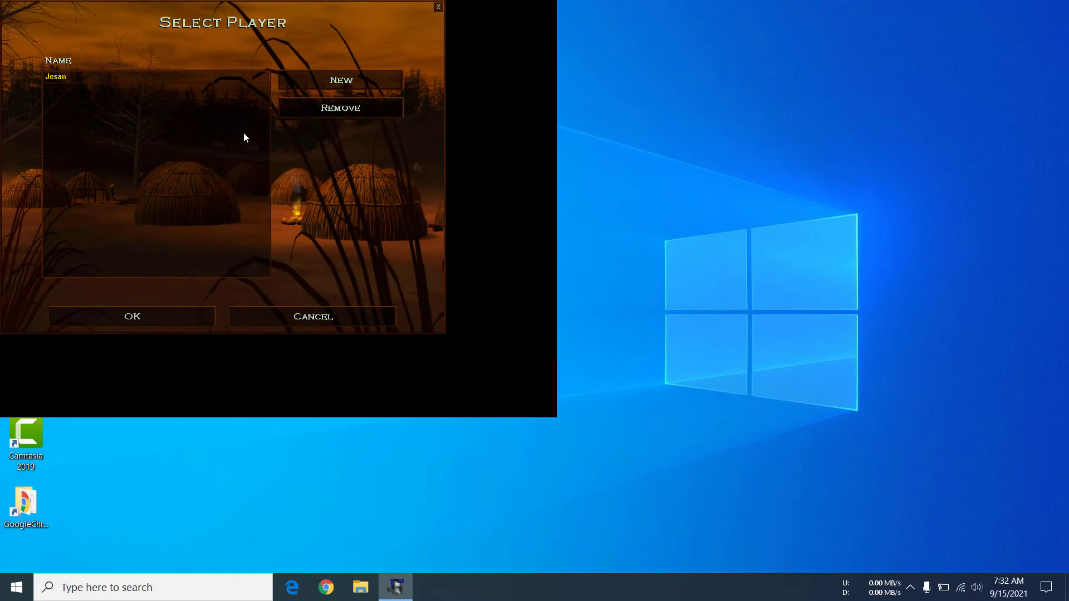
left_click(131, 315)
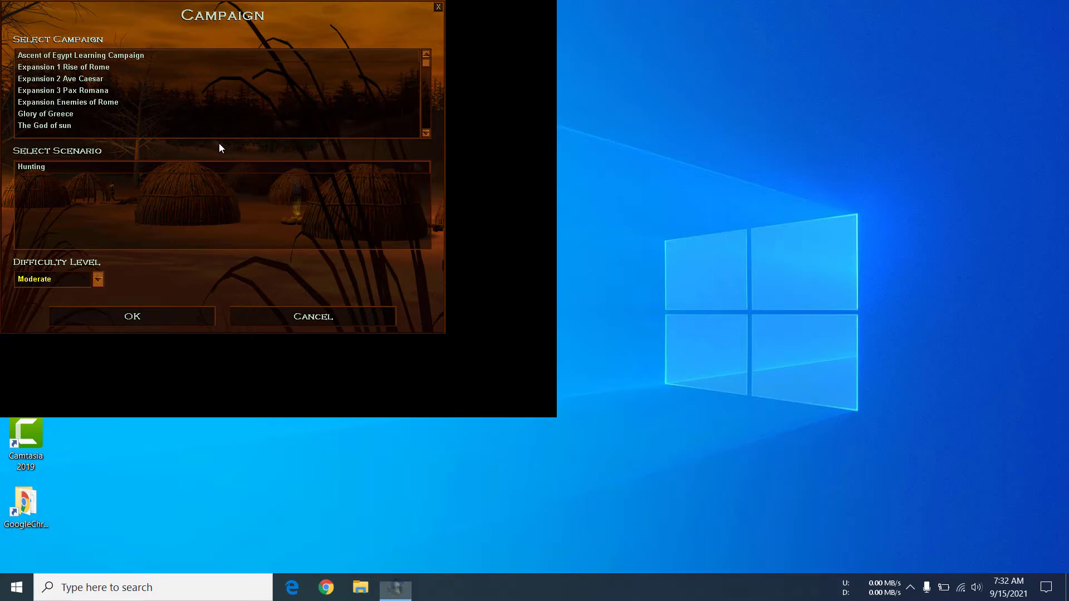
- Choose the Expansion 1 Rise of Rome campaign and begin the Birth of Rome scenario
left_click(68, 101)
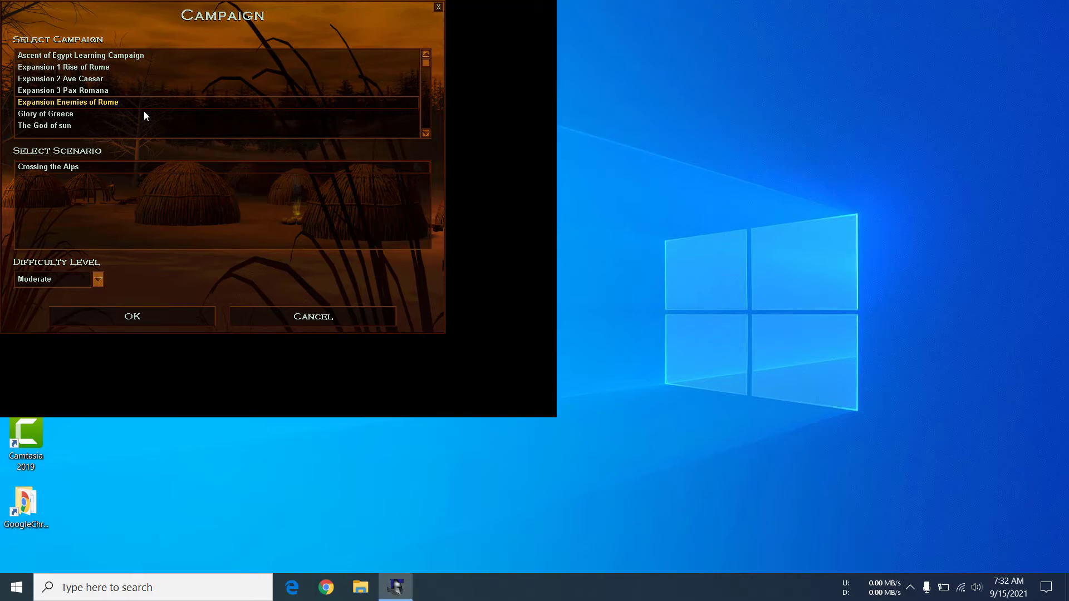
mouse_move(145, 109)
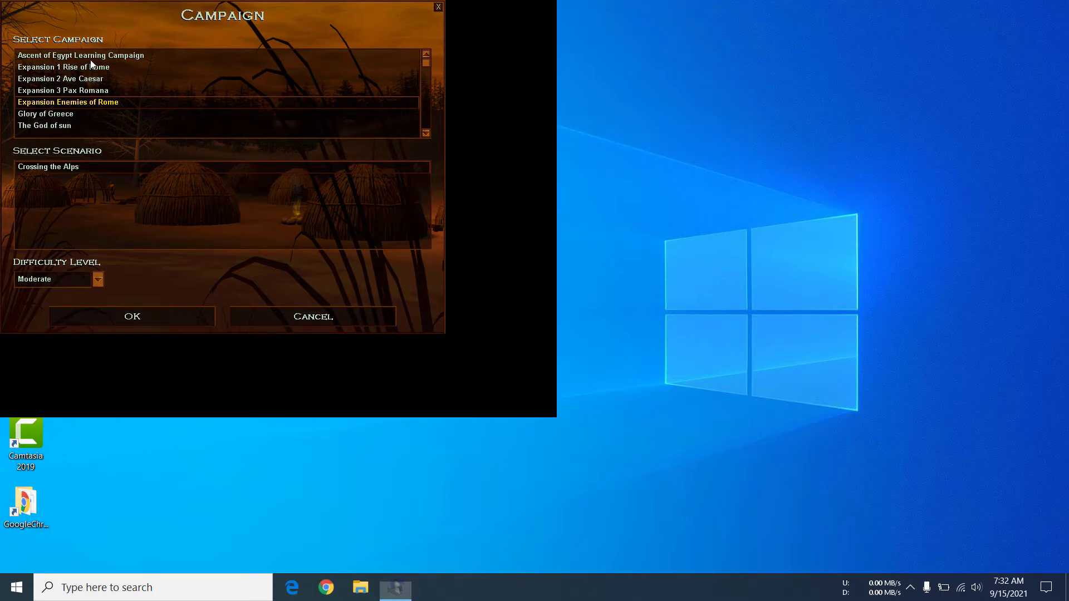
left_click(64, 66)
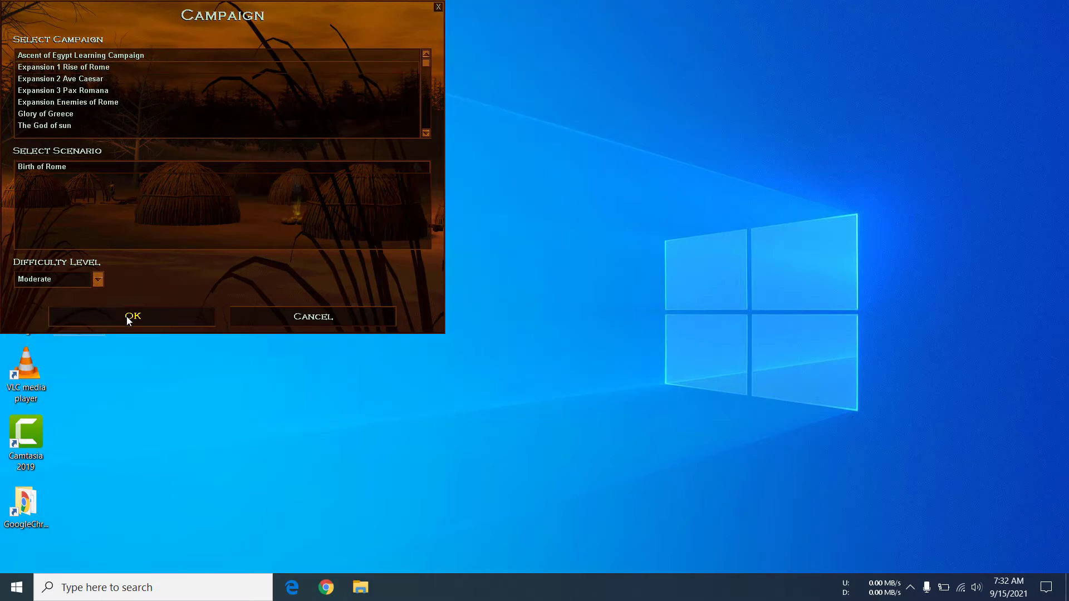
left_click(132, 316)
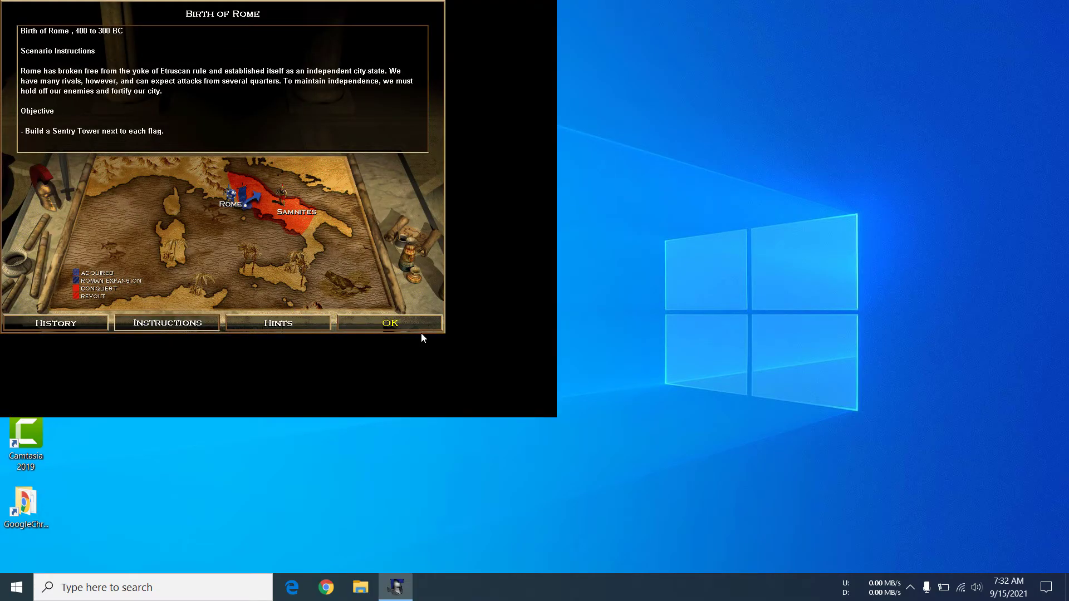
- Start the Birth of Rome map, select a Short Swordsman, then bring up the in-game menu
left_click(390, 323)
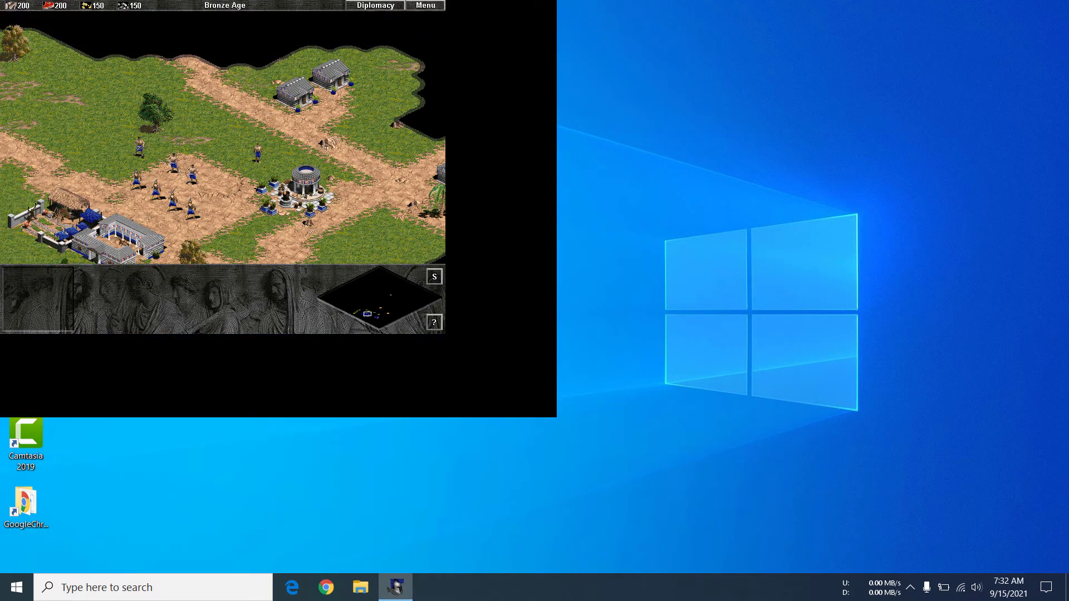
left_click(140, 156)
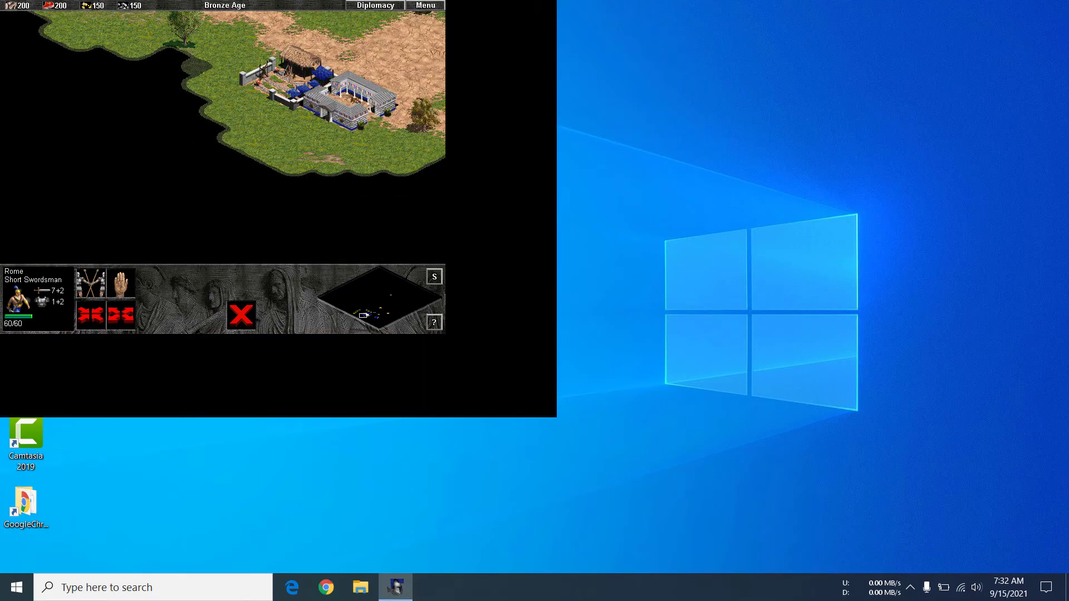
left_click(425, 4)
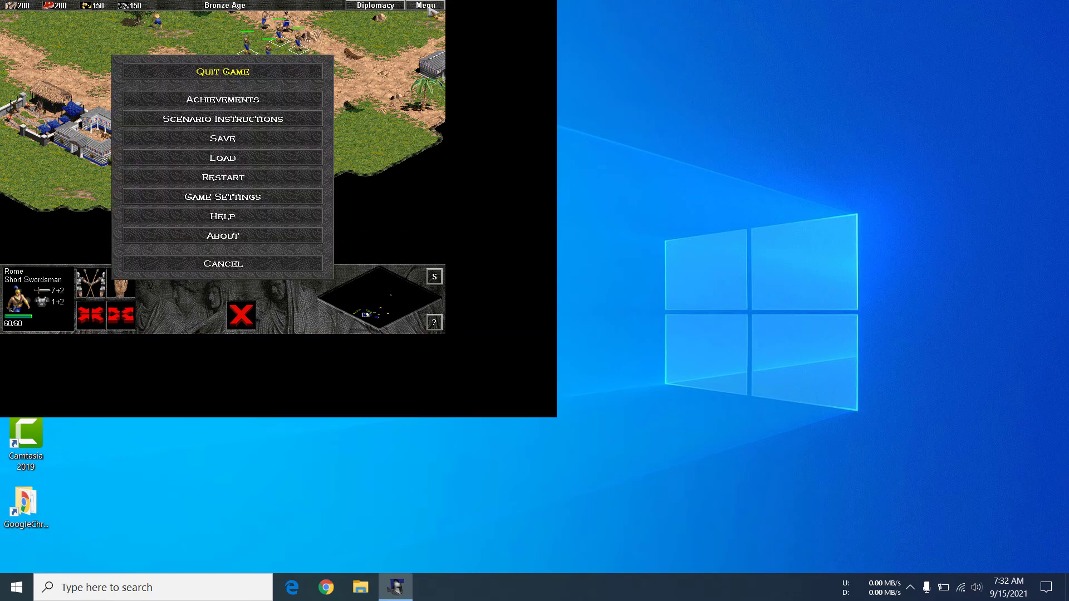
- After quitting the game, open and dismiss the desktop context menu
right_click(517, 205)
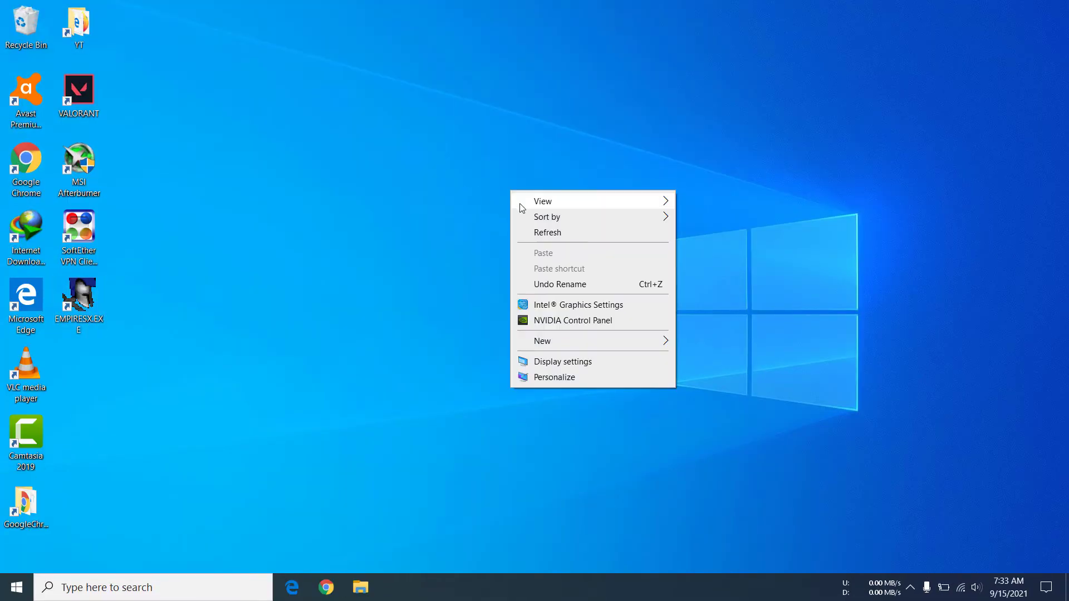
left_click(534, 236)
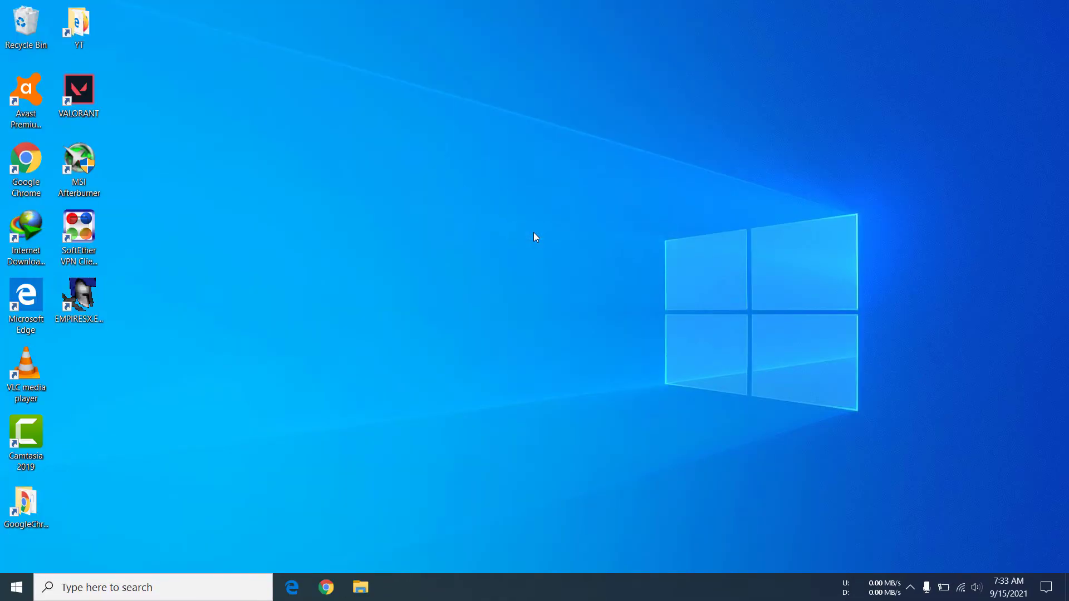